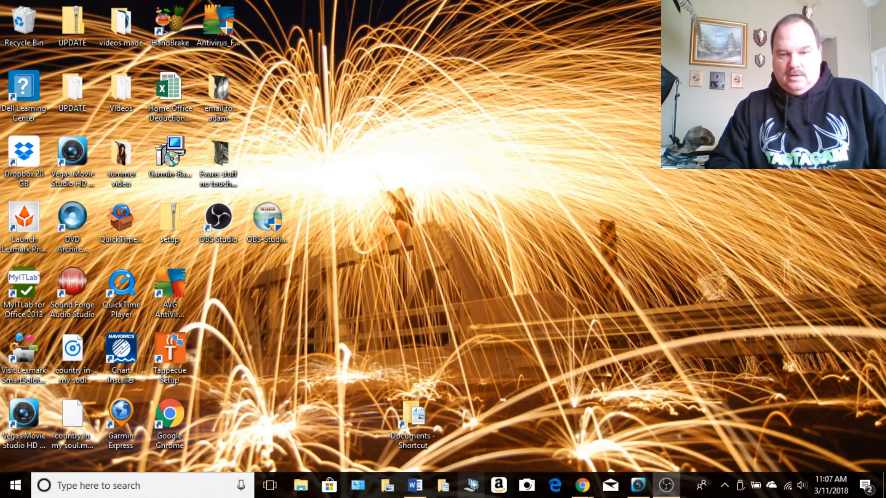
# Step: Try playing clip 20180310_120022 from the TACTACAM card's VIDEO folder and dismiss the playback error
pyautogui.click(297, 486)
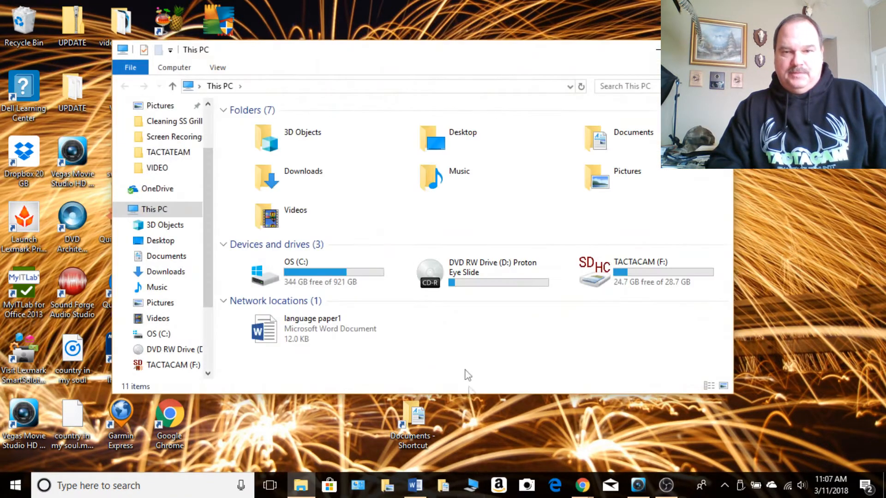
pyautogui.doubleClick(640, 273)
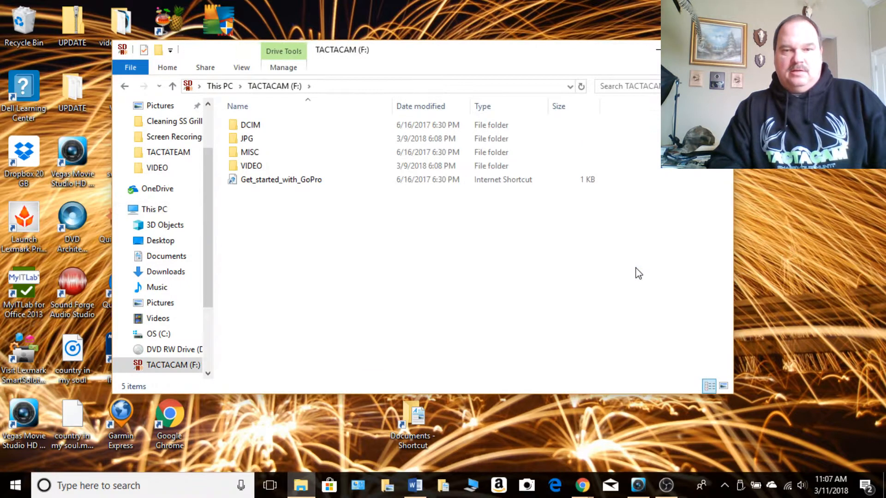
pyautogui.doubleClick(248, 166)
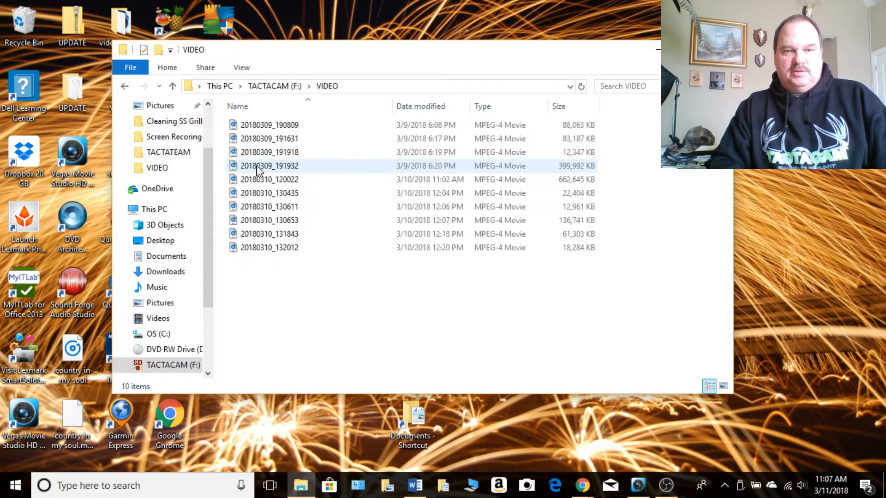
pyautogui.click(269, 179)
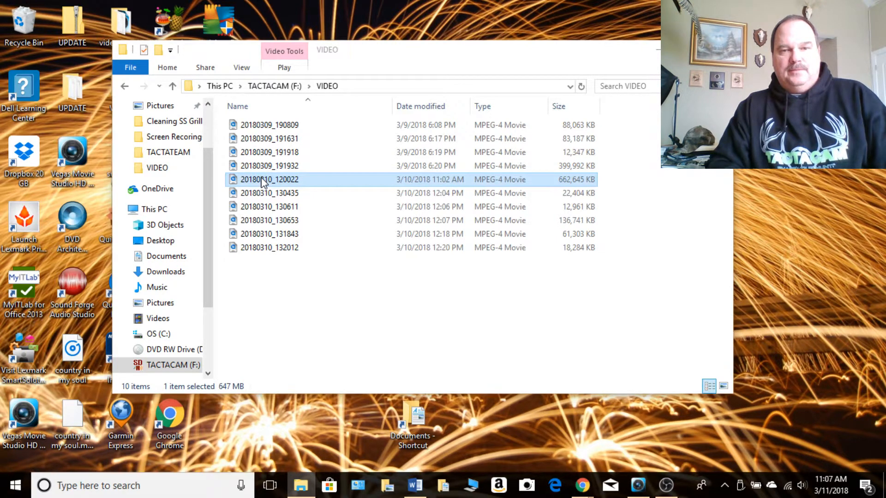
pyautogui.doubleClick(269, 179)
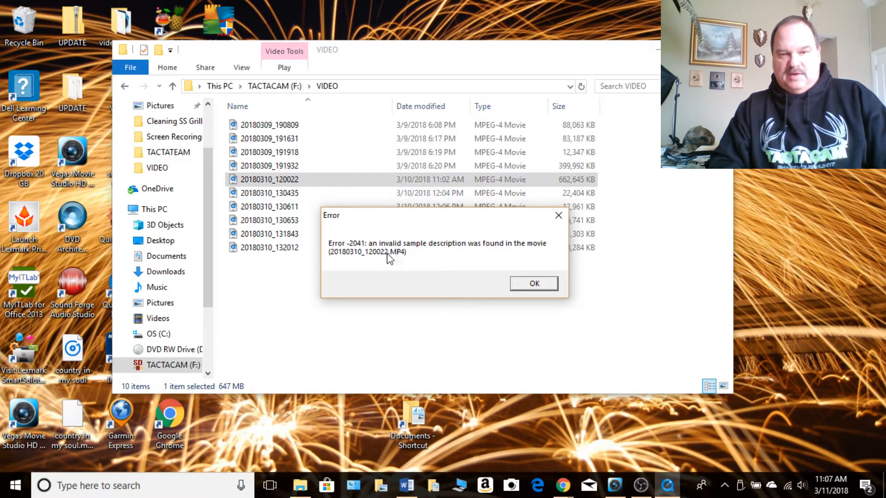
pyautogui.moveTo(539, 275)
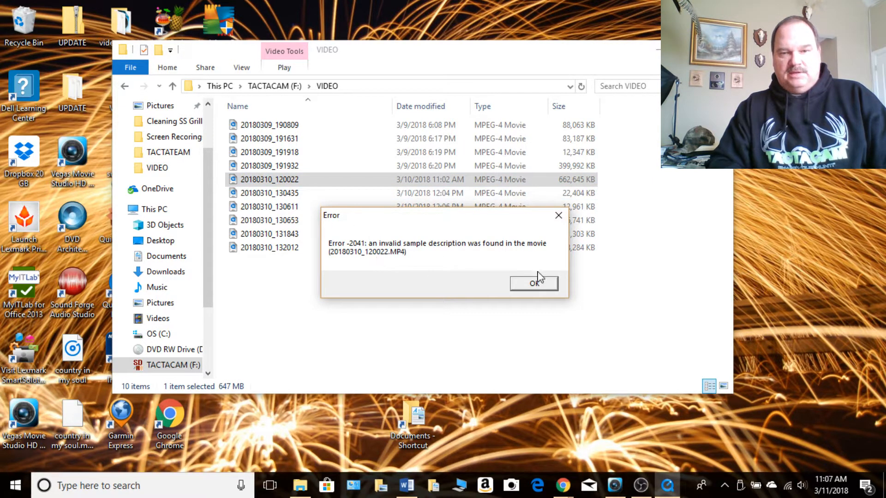
pyautogui.click(533, 284)
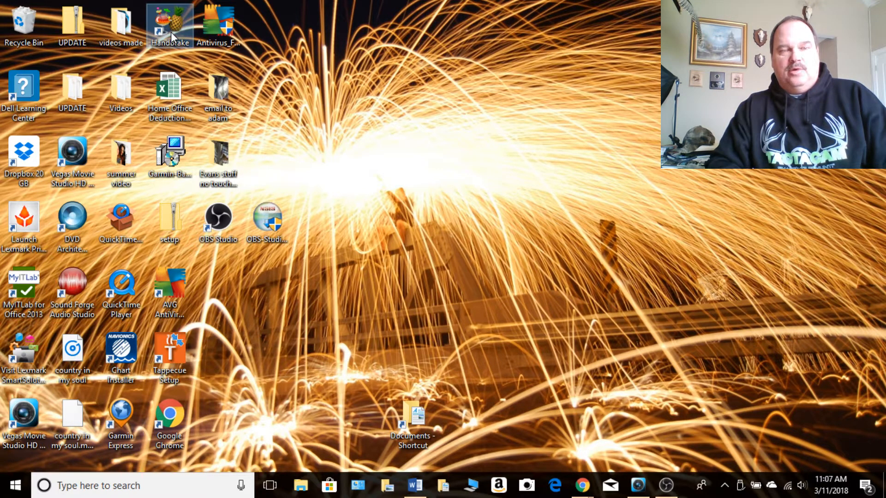
# Step: Launch HandBrake and load TACTACAM (F:) > VIDEO > 20180310_120022 as the source file
pyautogui.doubleClick(170, 19)
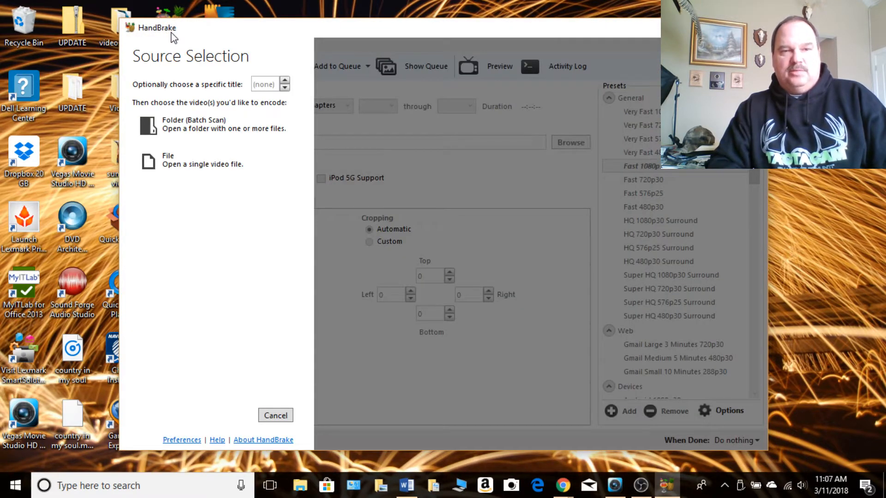
pyautogui.moveTo(204, 138)
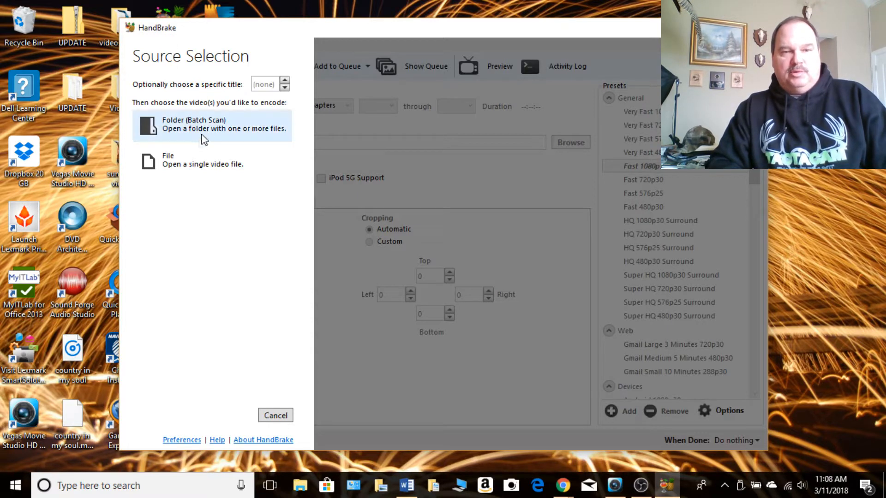
pyautogui.moveTo(186, 169)
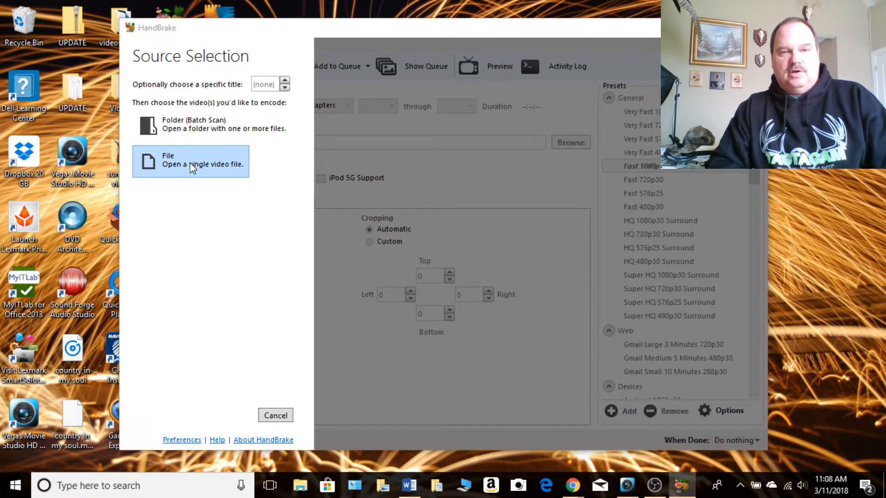
pyautogui.click(190, 161)
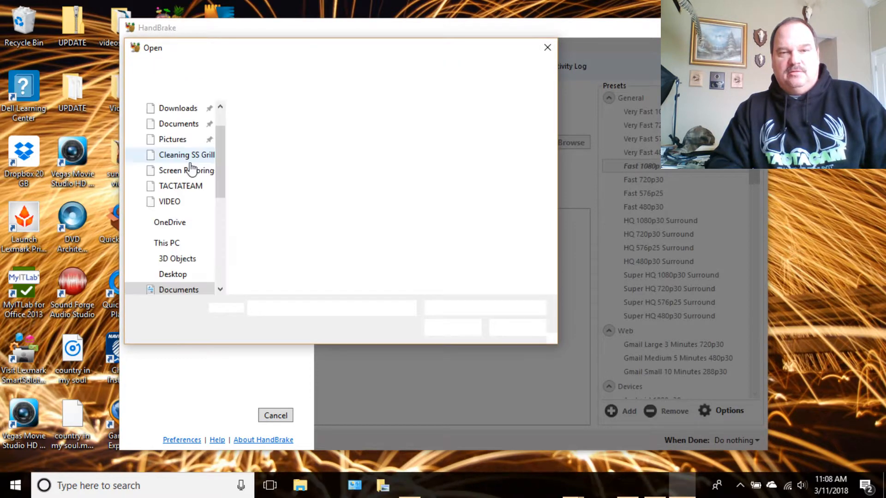
pyautogui.doubleClick(181, 171)
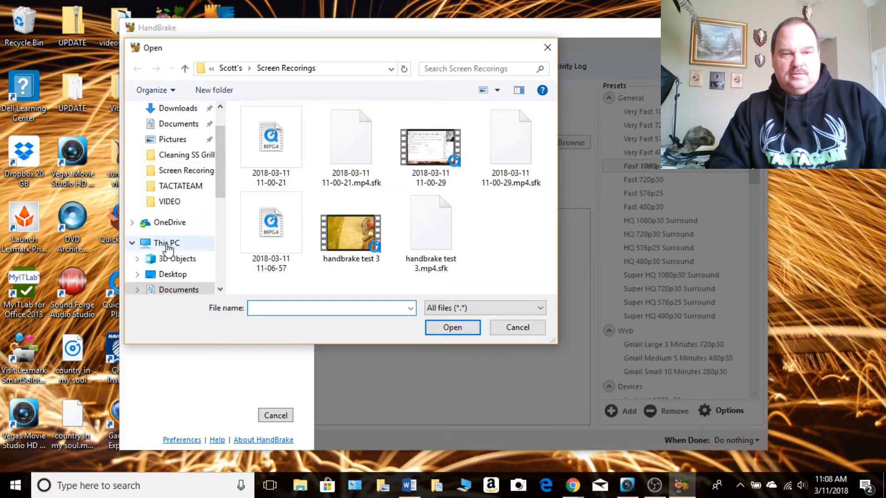
pyautogui.click(166, 243)
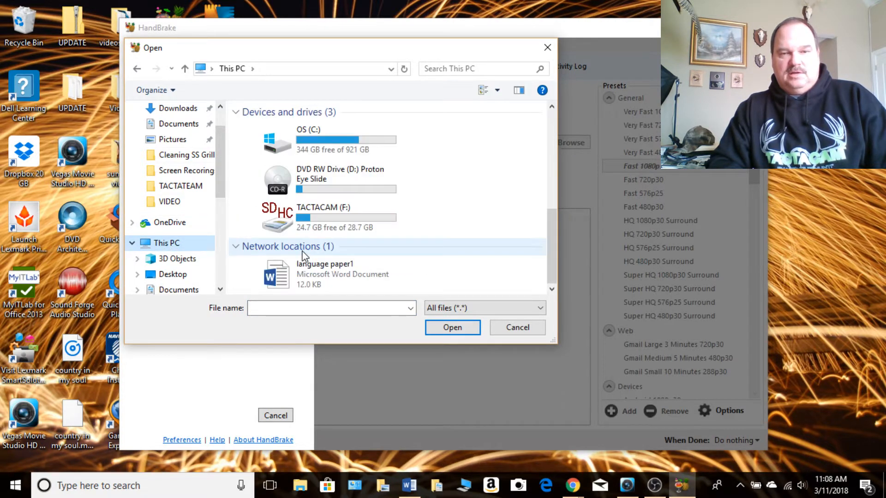
pyautogui.doubleClick(323, 214)
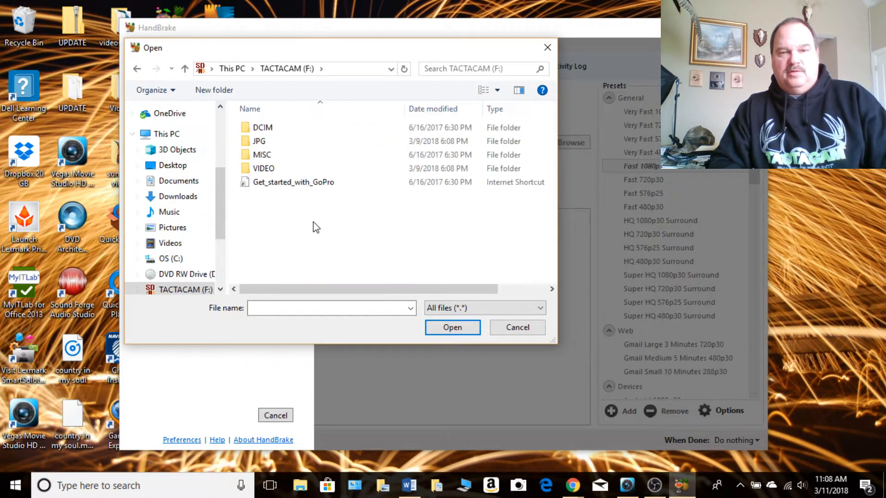
pyautogui.moveTo(272, 168)
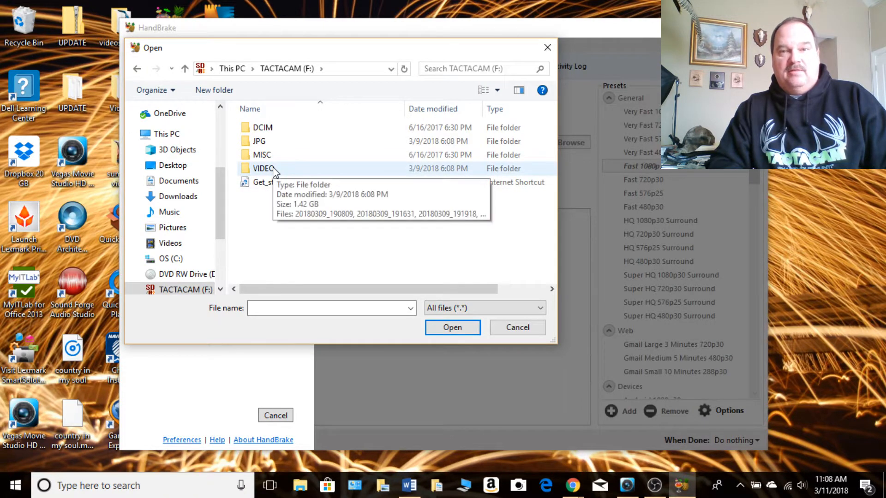
pyautogui.doubleClick(262, 168)
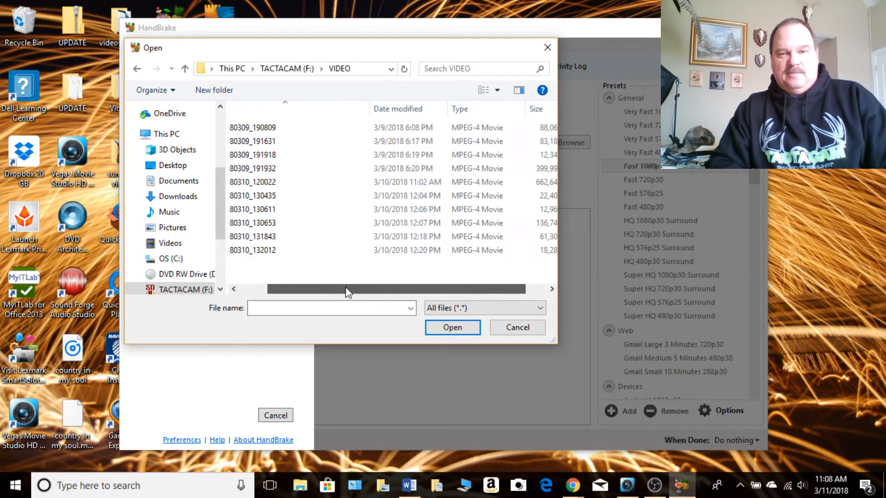
pyautogui.click(252, 182)
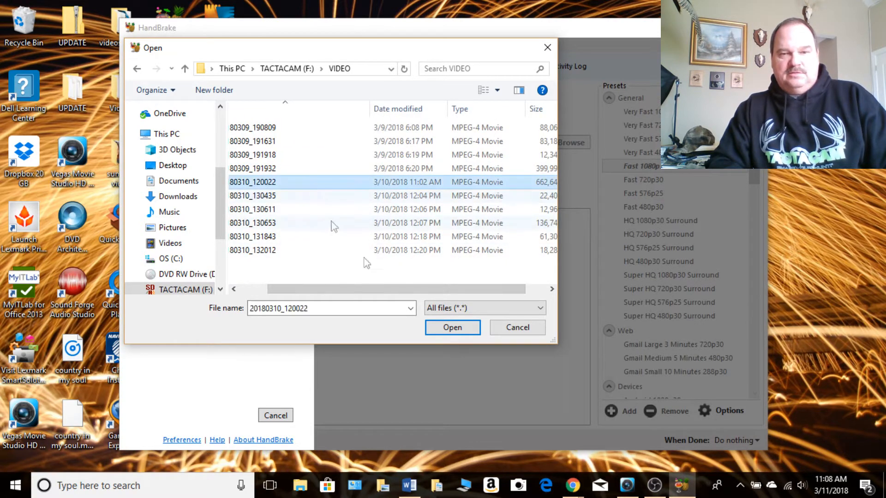
pyautogui.click(453, 327)
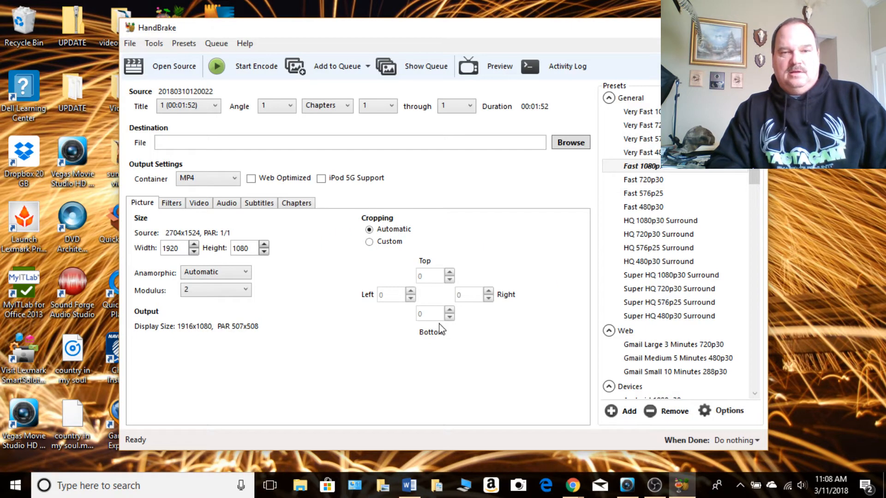
# Step: Browse the destination to Documents > Vegas Movie Studio projects > Scott's > Screen Recorings
pyautogui.click(571, 142)
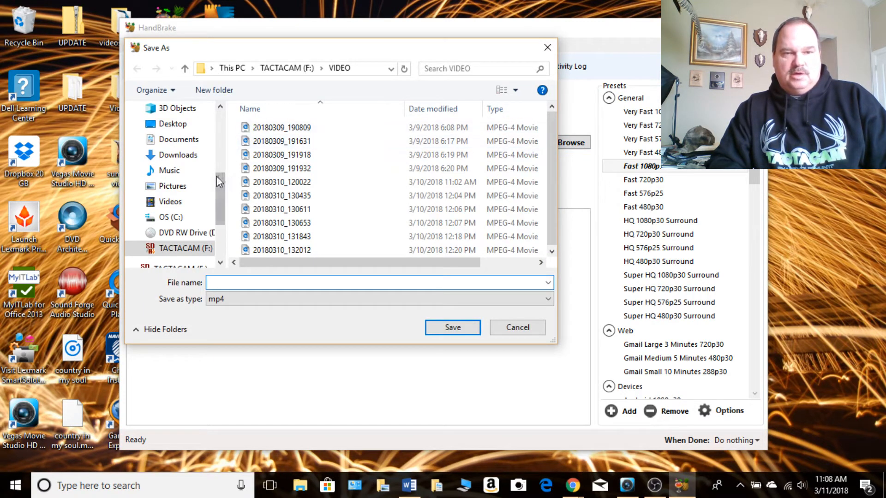
pyautogui.click(177, 139)
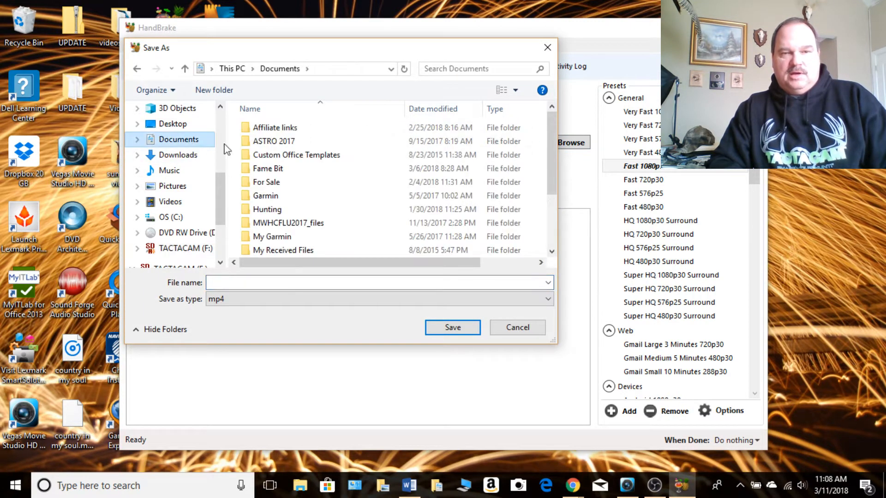
pyautogui.scroll(-3)
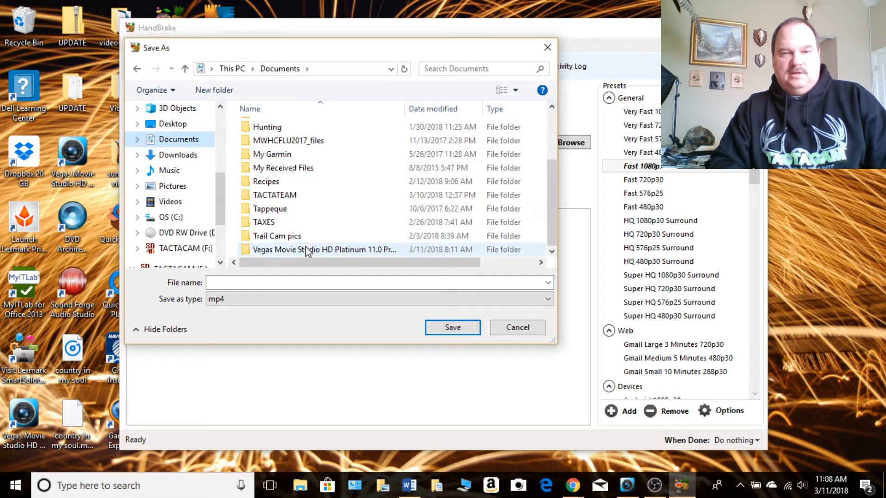
pyautogui.doubleClick(310, 249)
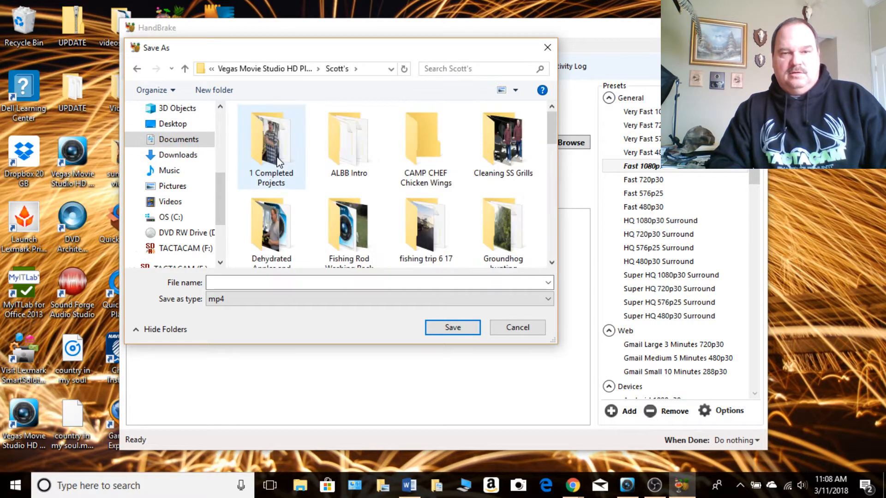
pyautogui.scroll(-3)
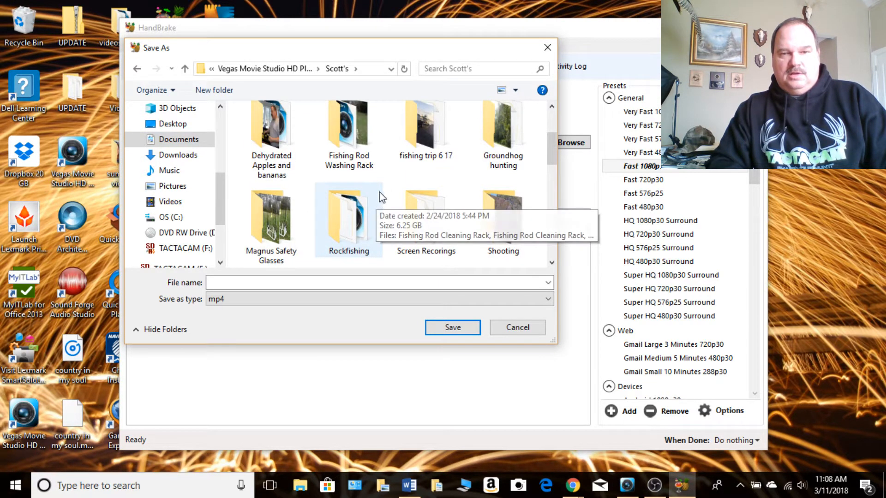
pyautogui.moveTo(391, 185)
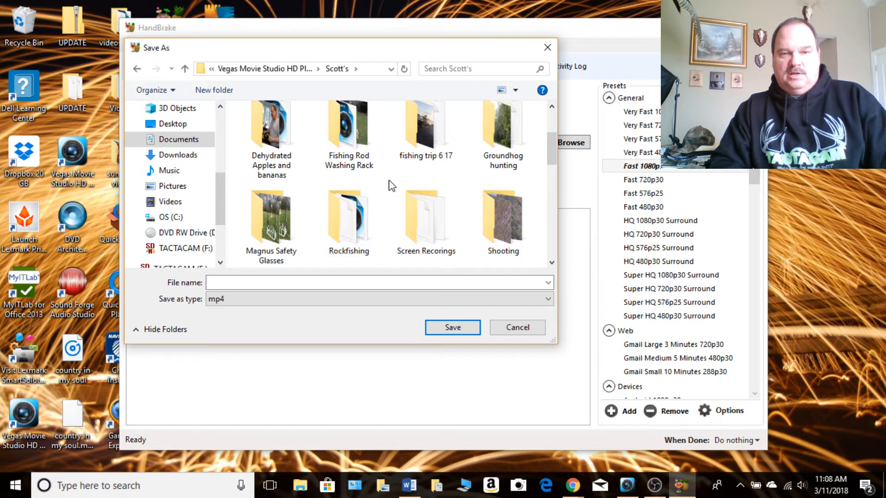
pyautogui.click(427, 220)
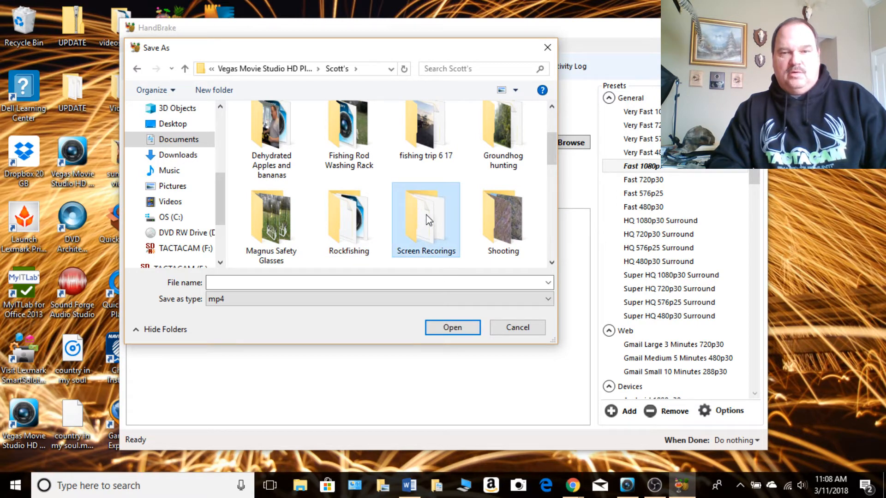
pyautogui.doubleClick(426, 220)
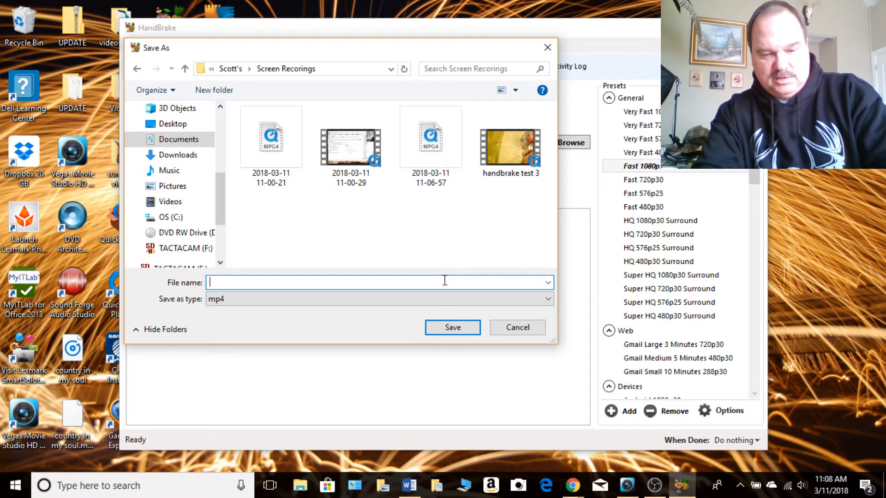
# Step: Name the output file 'hankbrake test 1' and save the destination
pyautogui.write('hankbrake test')
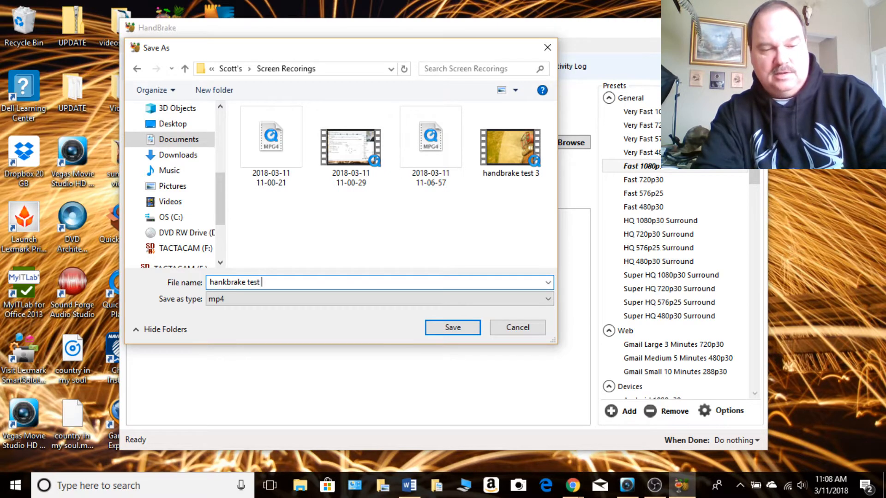
pyautogui.write('1')
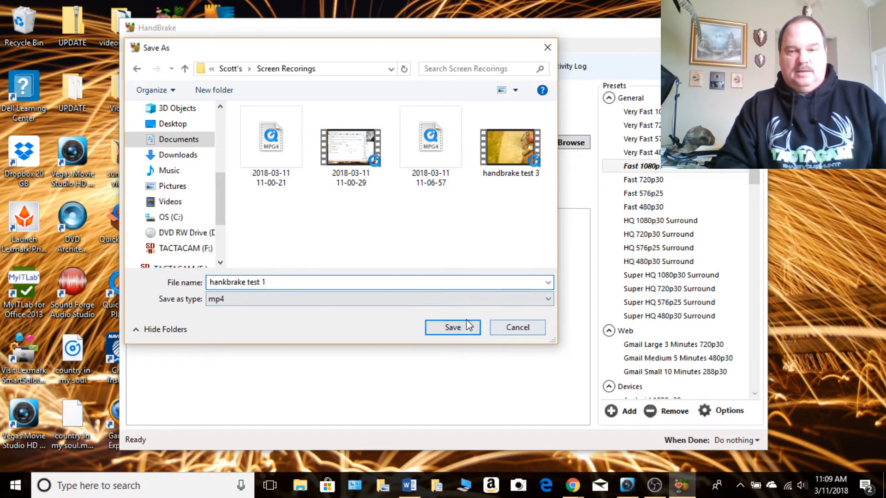
pyautogui.click(452, 326)
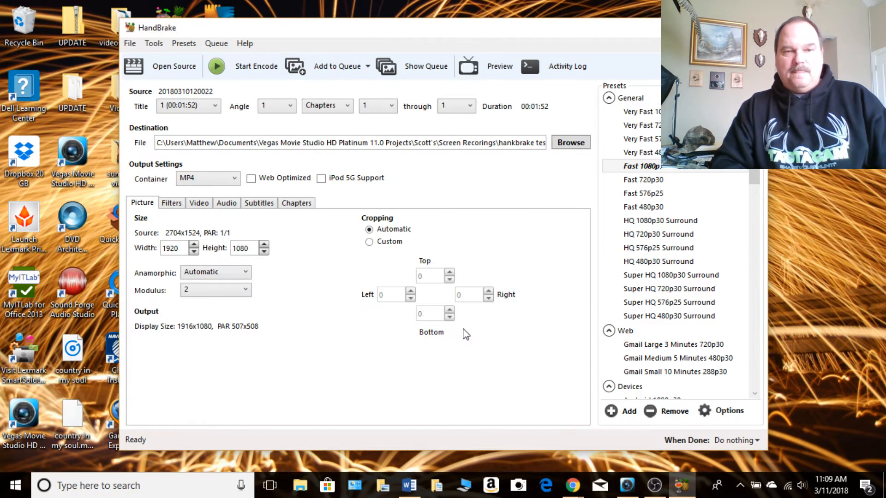
pyautogui.moveTo(474, 297)
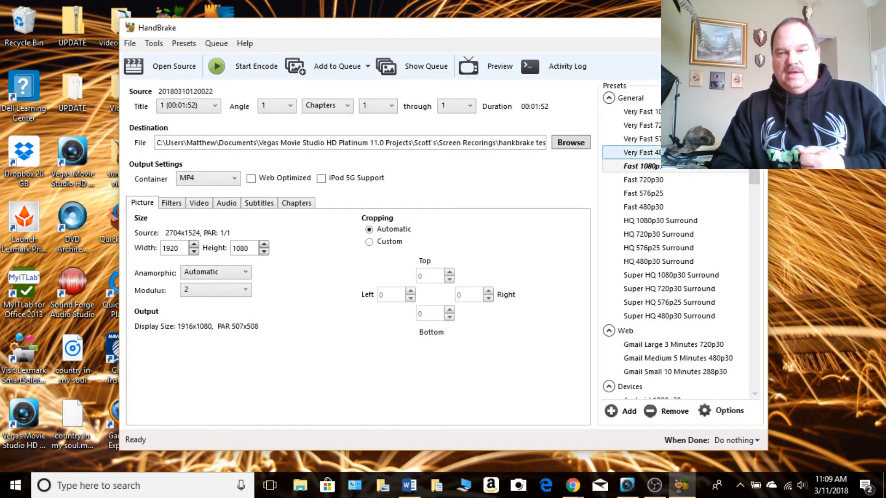
# Step: Apply the legacy AppleTV preset (960x542 output) and start the encode
pyautogui.scroll(-3)
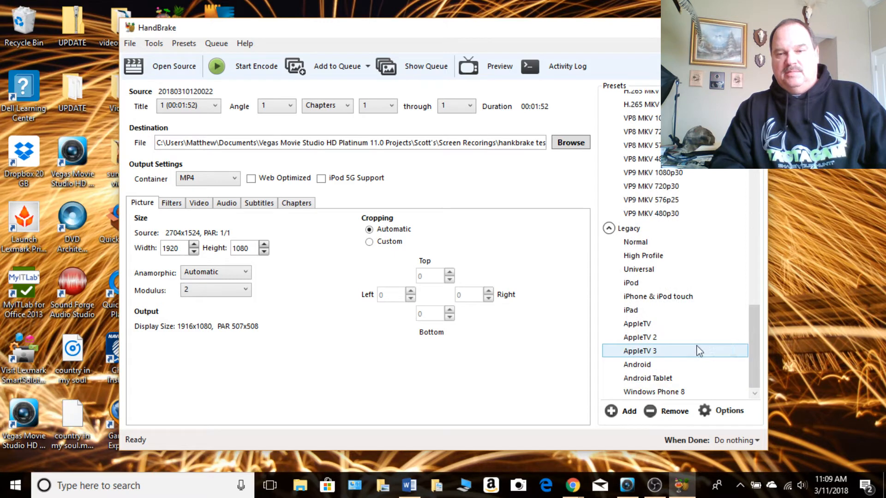
pyautogui.click(637, 323)
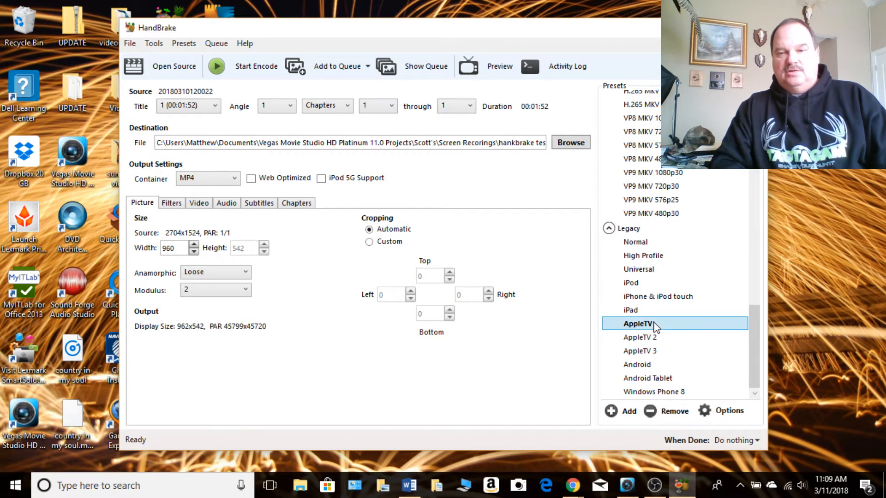
pyautogui.moveTo(661, 202)
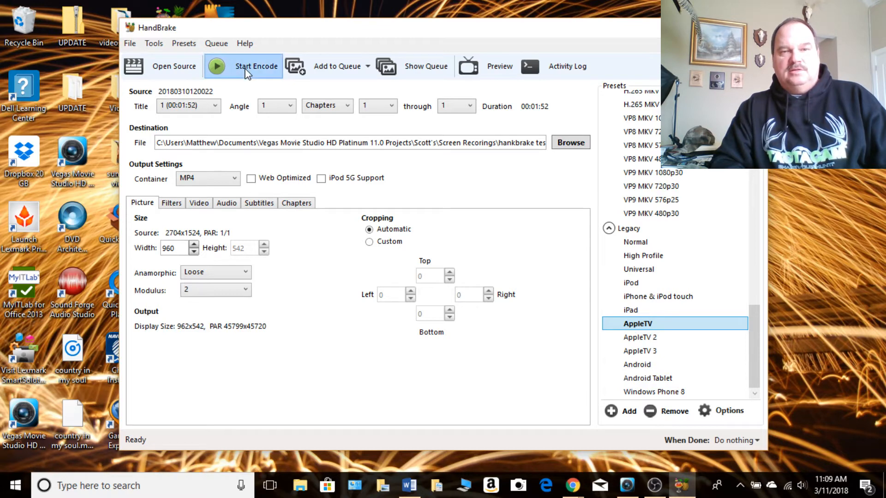
pyautogui.click(243, 67)
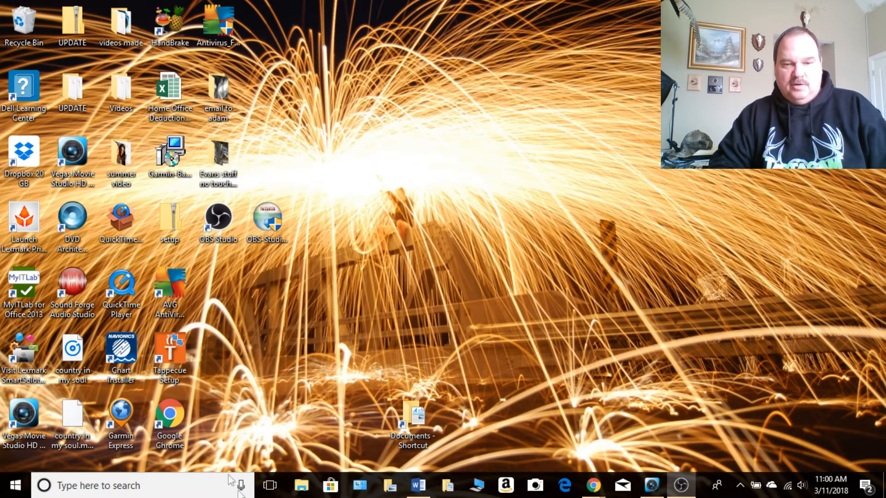
# Step: Open 'handbrake test 3' from the Screen Recorings folder for playback
pyautogui.click(302, 483)
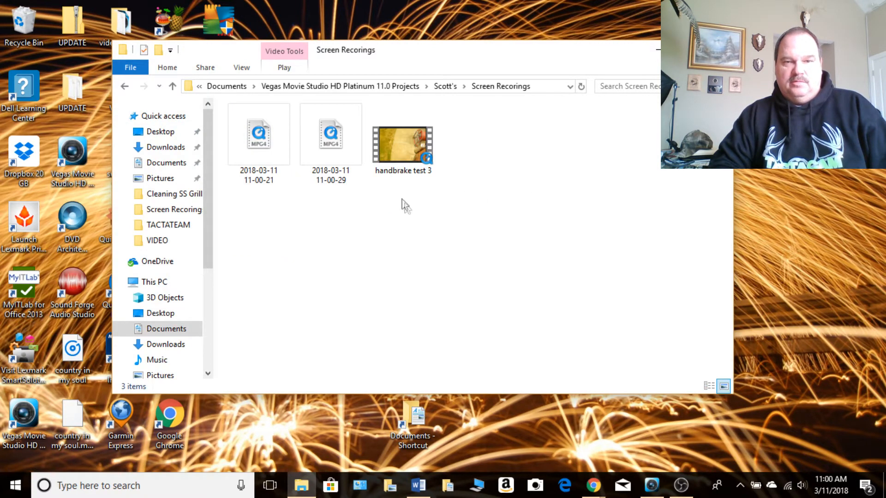
pyautogui.click(402, 141)
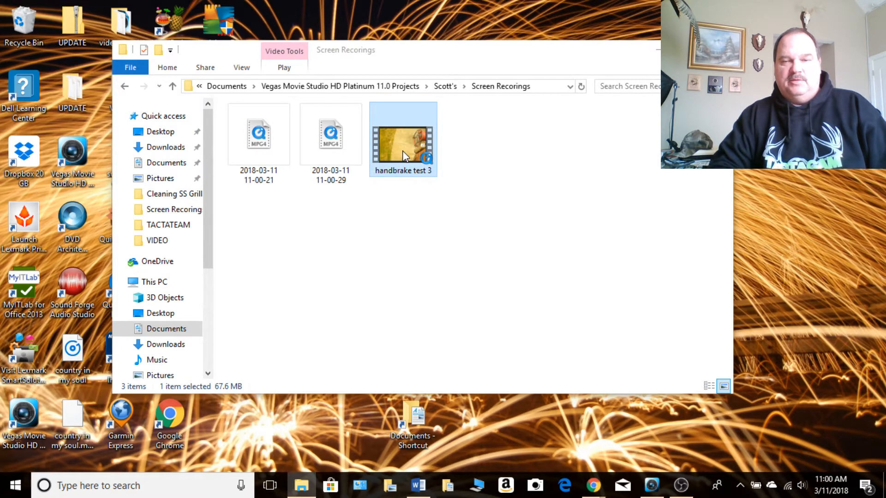
pyautogui.doubleClick(402, 139)
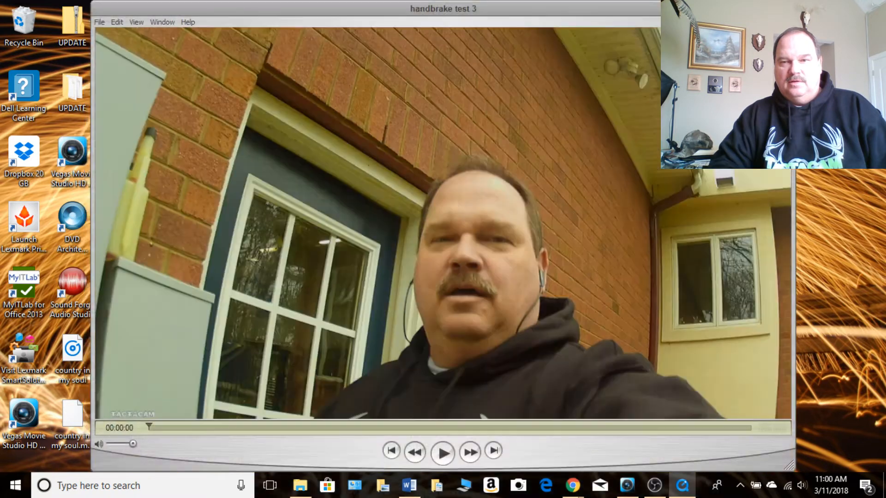
# Step: Play 'handbrake test 3' to about 23 seconds of boat footage, then pause
pyautogui.click(443, 462)
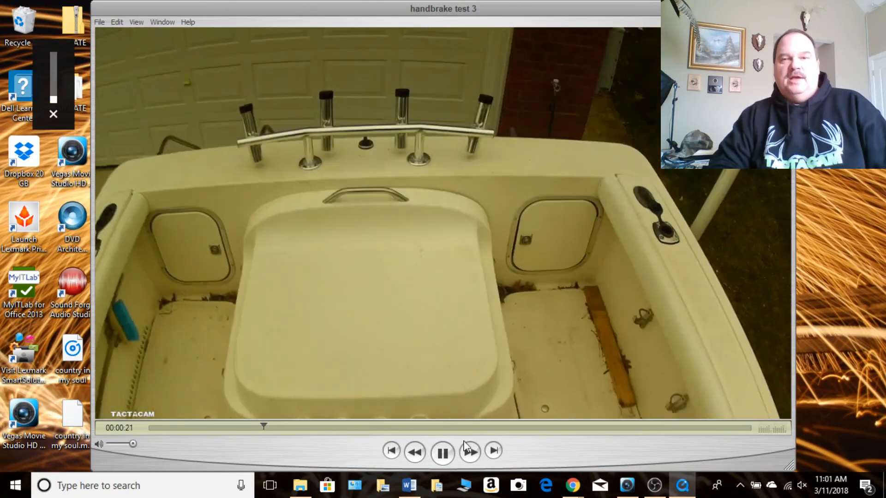
pyautogui.click(443, 452)
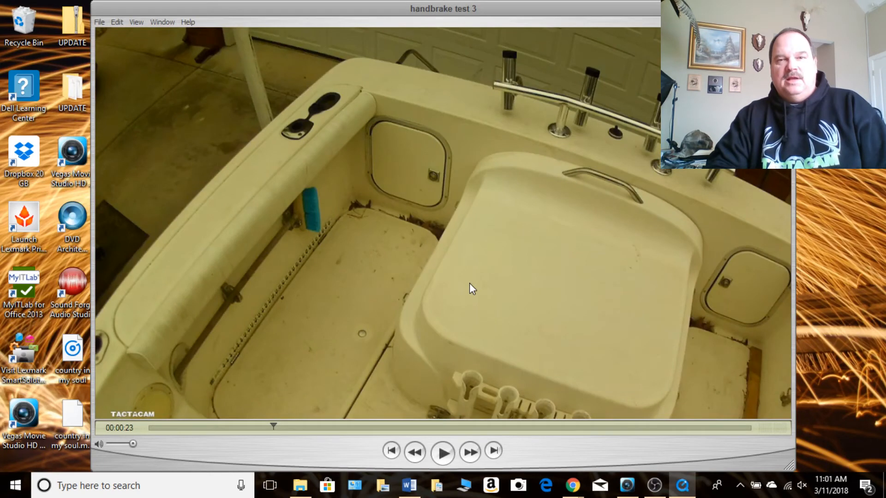